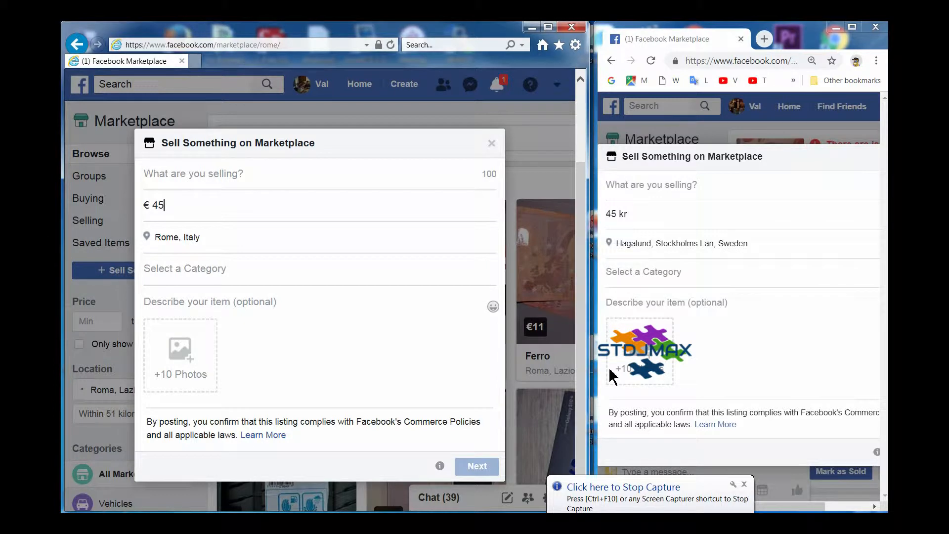
pyautogui.moveTo(613, 374)
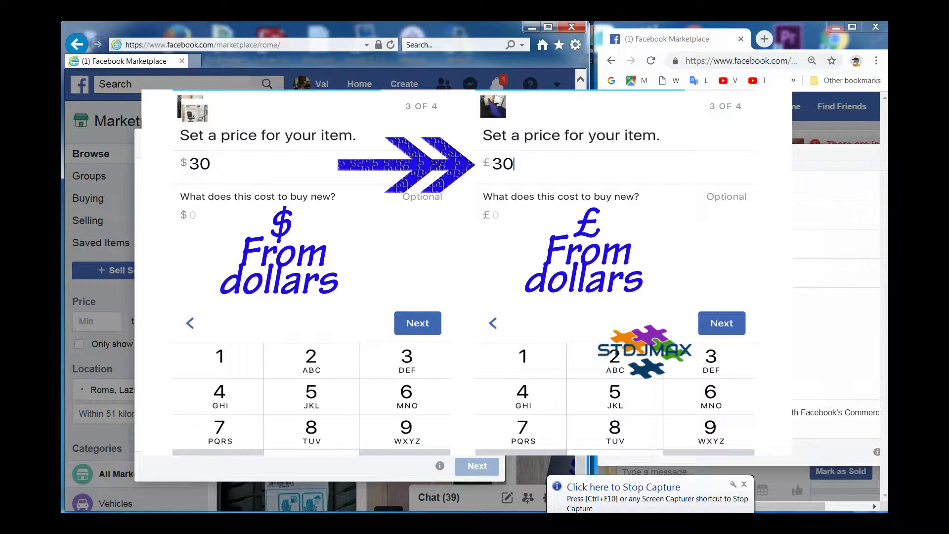
# - Fill the listing with title Iphone, category Electronics & Computers, location London
pyautogui.click(189, 323)
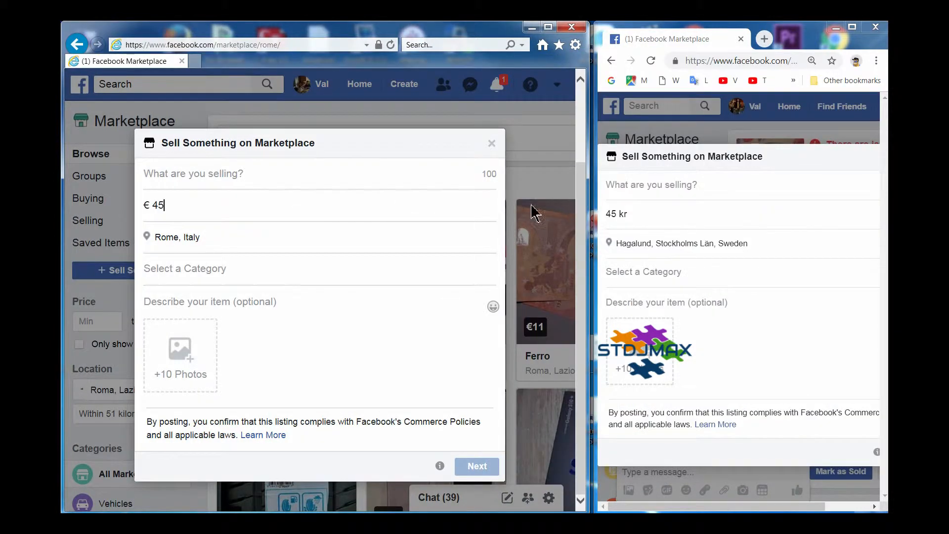
pyautogui.moveTo(242, 32)
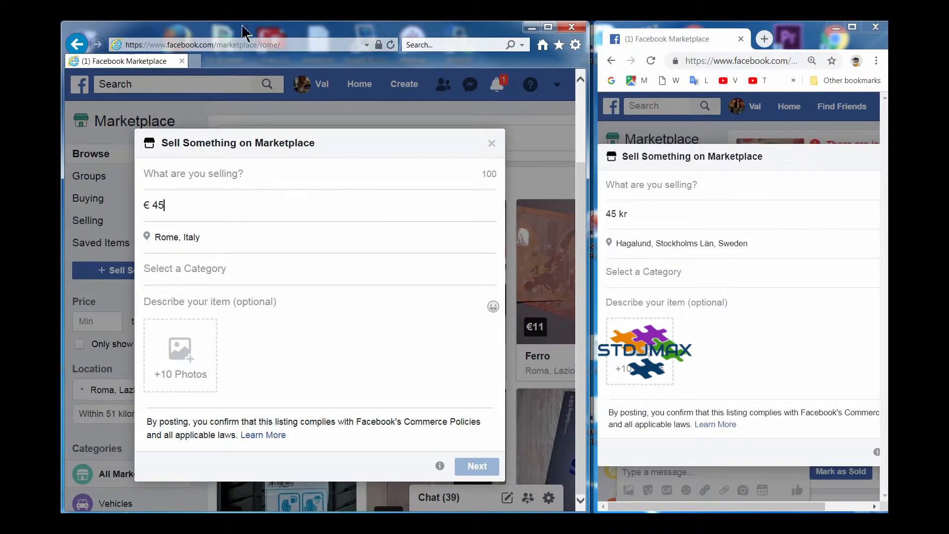
pyautogui.moveTo(124, 196)
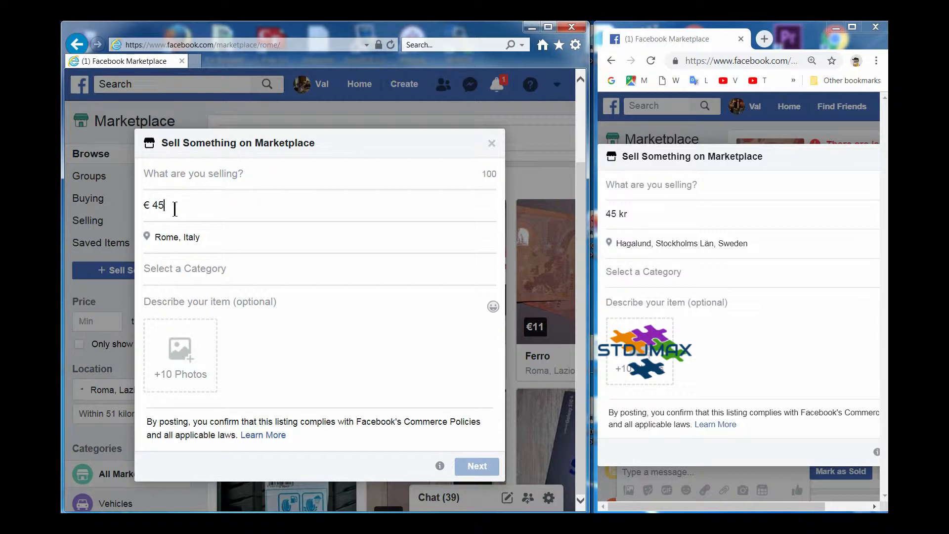
pyautogui.moveTo(276, 202)
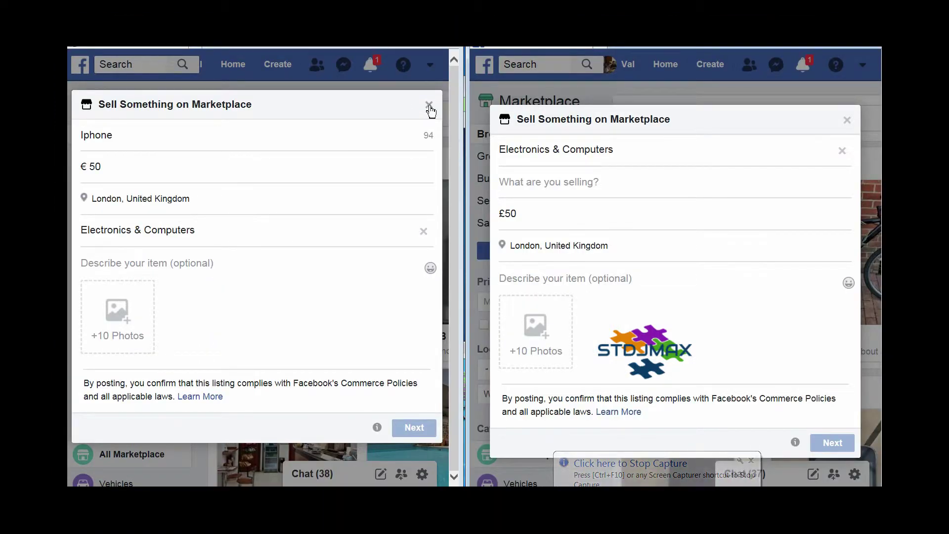
# - Discard the London draft and set the marketplace location to New York, New York
pyautogui.click(430, 104)
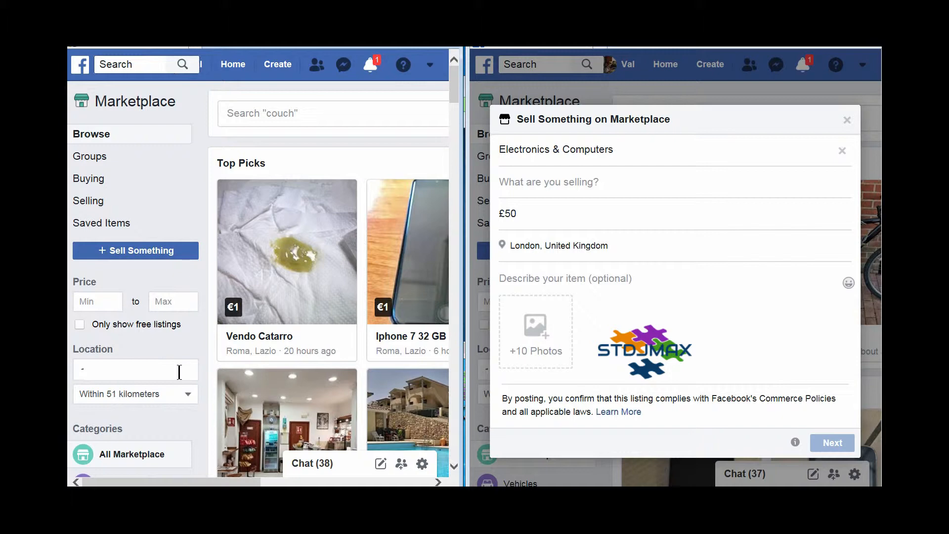
pyautogui.click(136, 369)
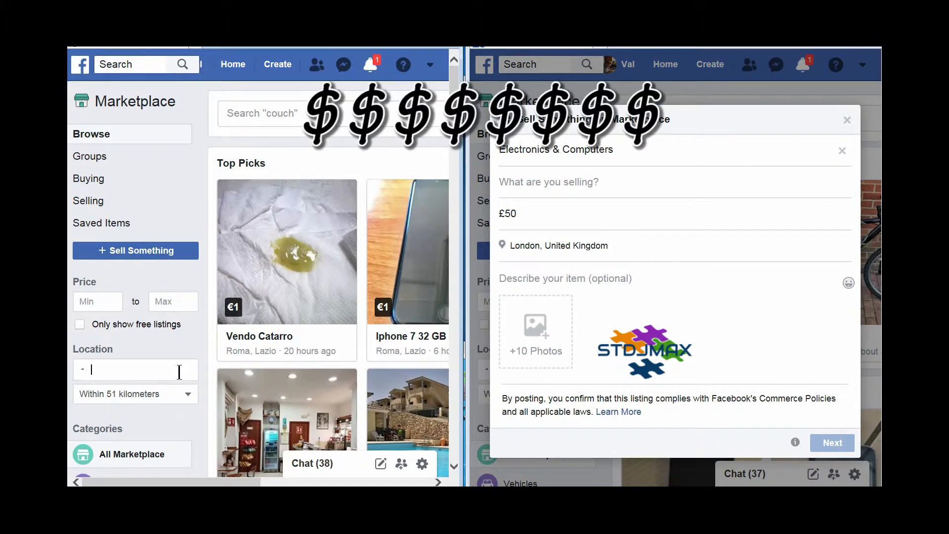
pyautogui.write('N')
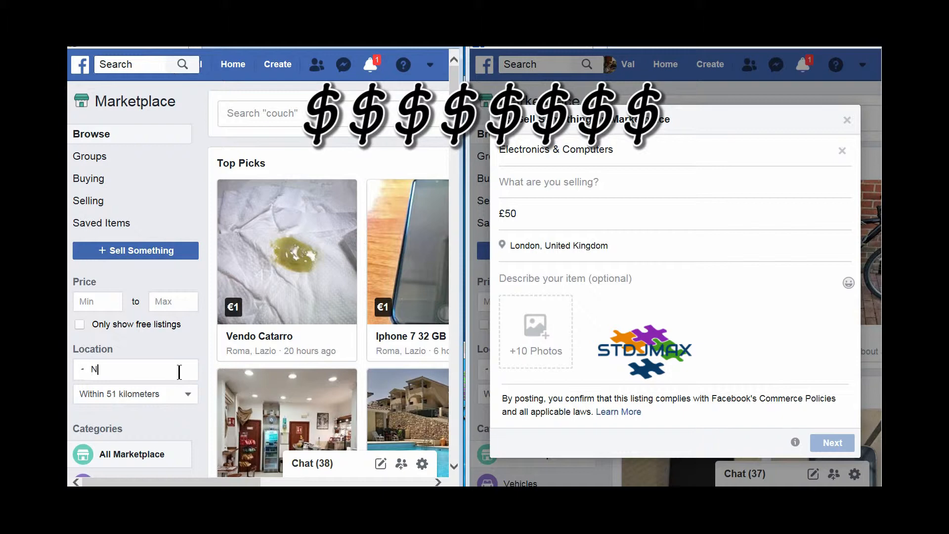
pyautogui.write('ew')
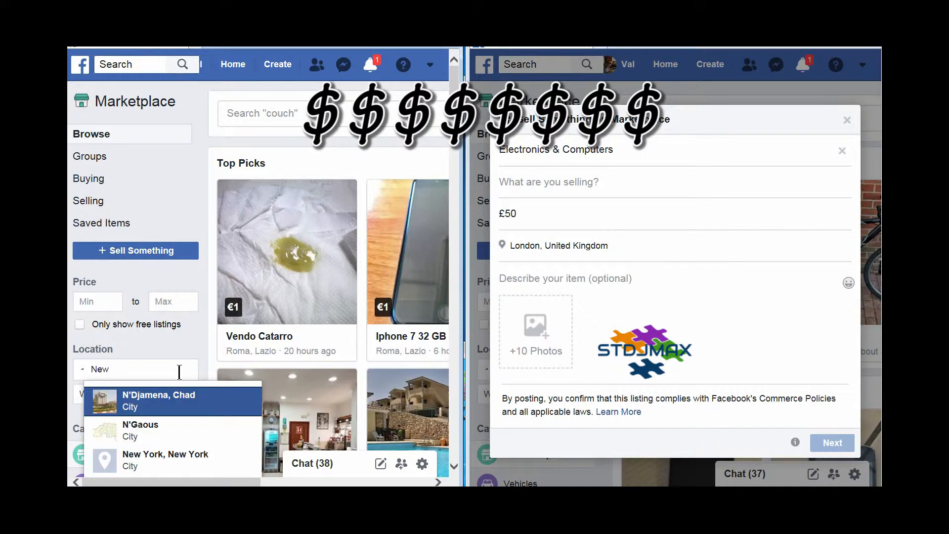
pyautogui.click(165, 460)
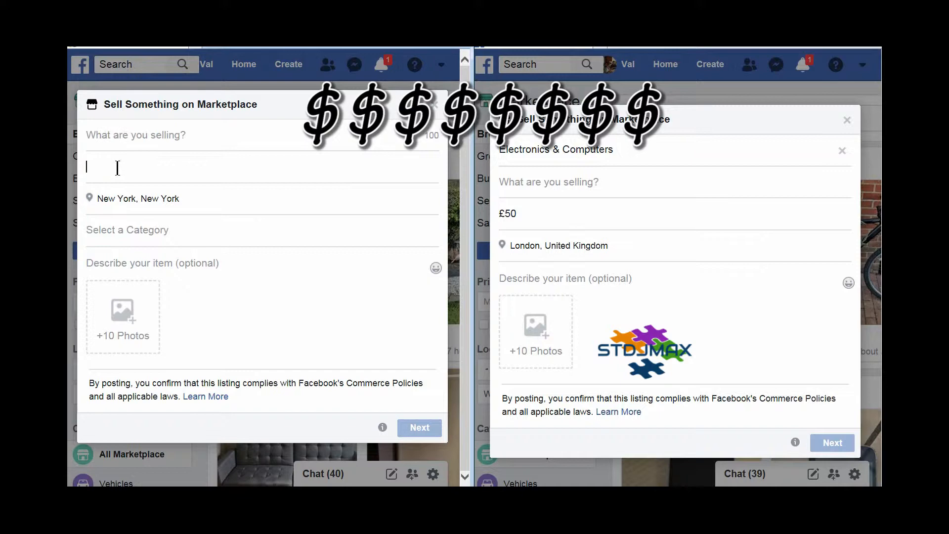
# - Enter a price of $50 on the New York listing
pyautogui.write('$5')
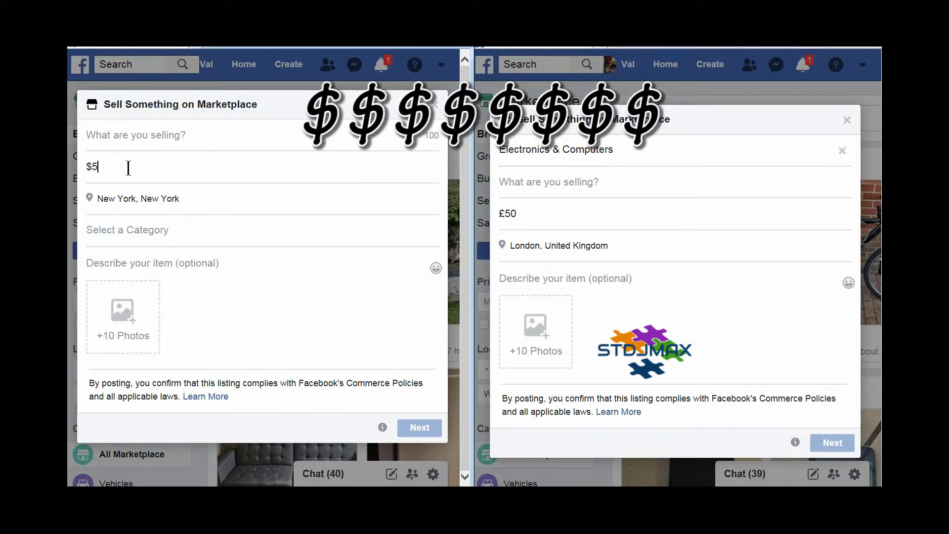
pyautogui.write('0')
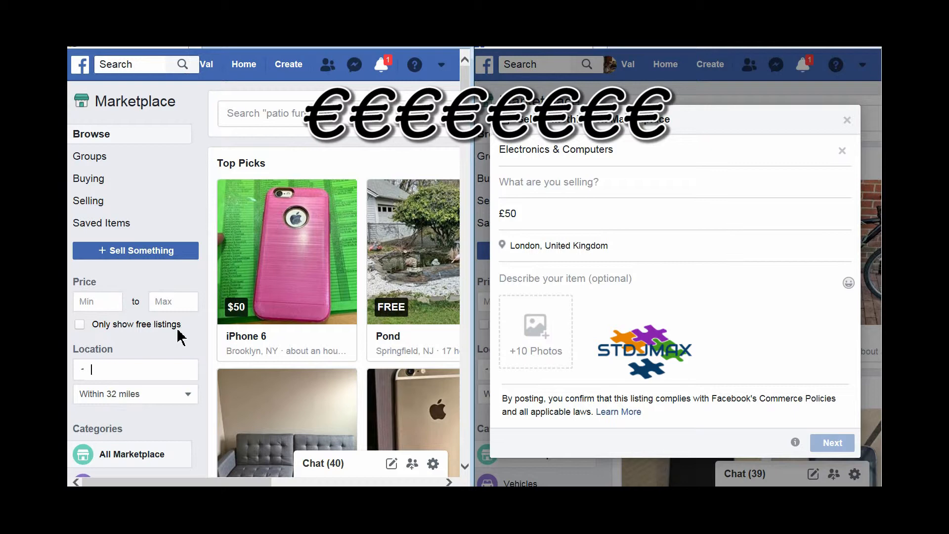
# - Change the marketplace location to London for a pound-priced listing
pyautogui.click(135, 250)
pyautogui.write('L')
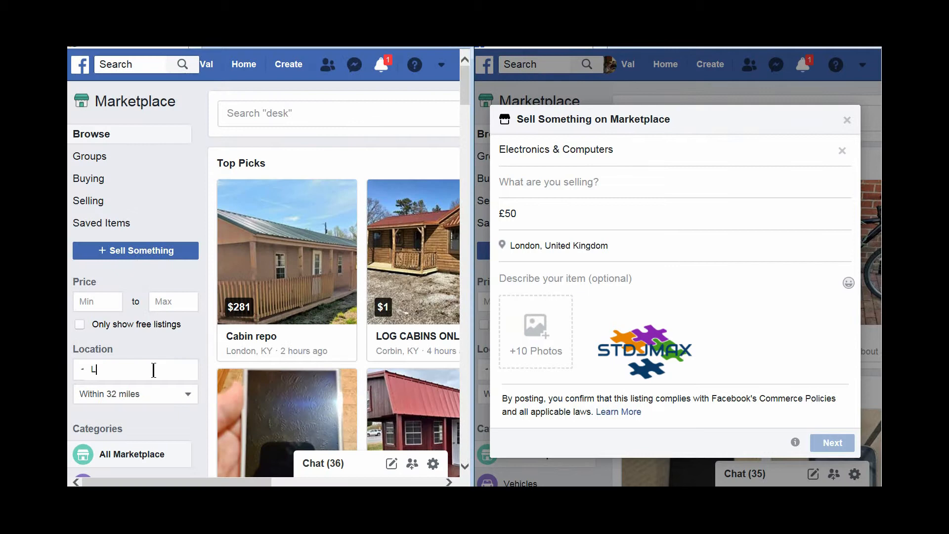
pyautogui.write('ondon, United Kingdom')
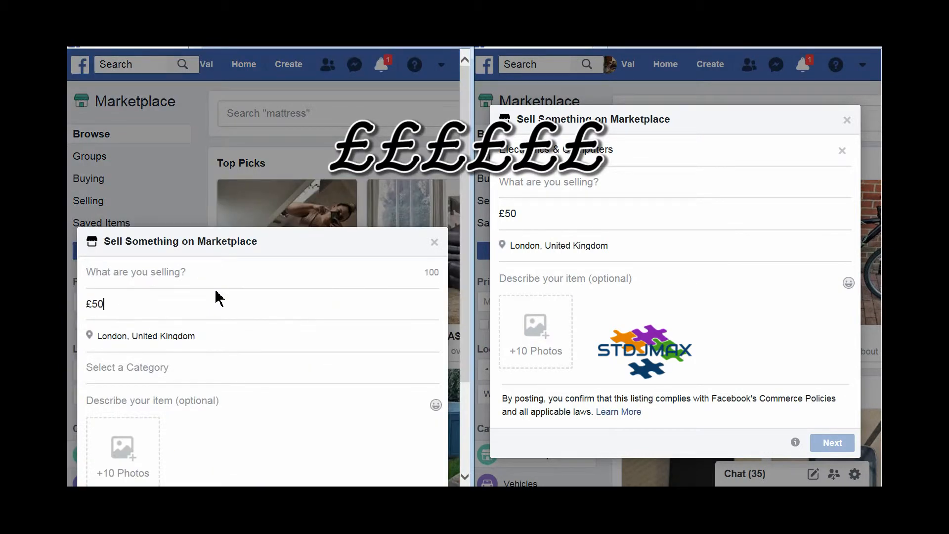
# - Price the Paris listing at € 500 and close the draft
pyautogui.click(434, 242)
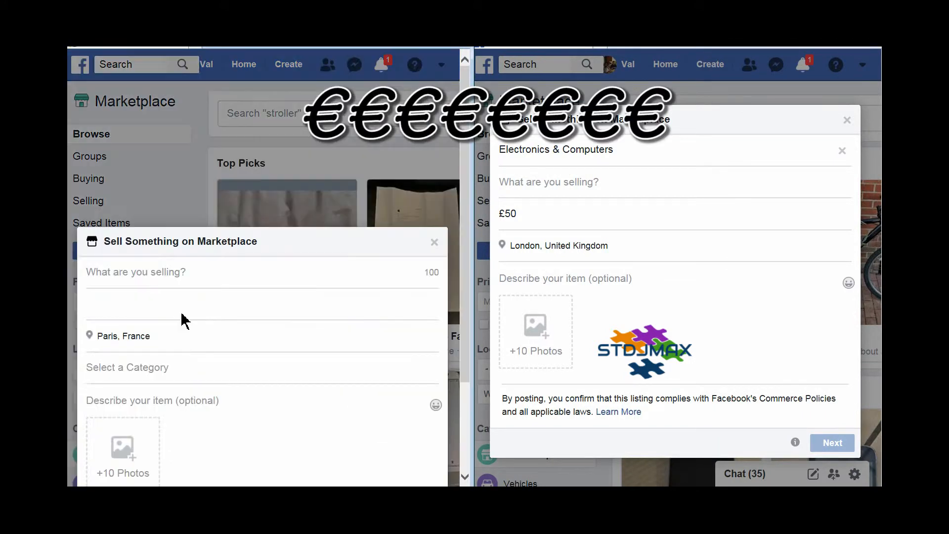
pyautogui.write('€ 5')
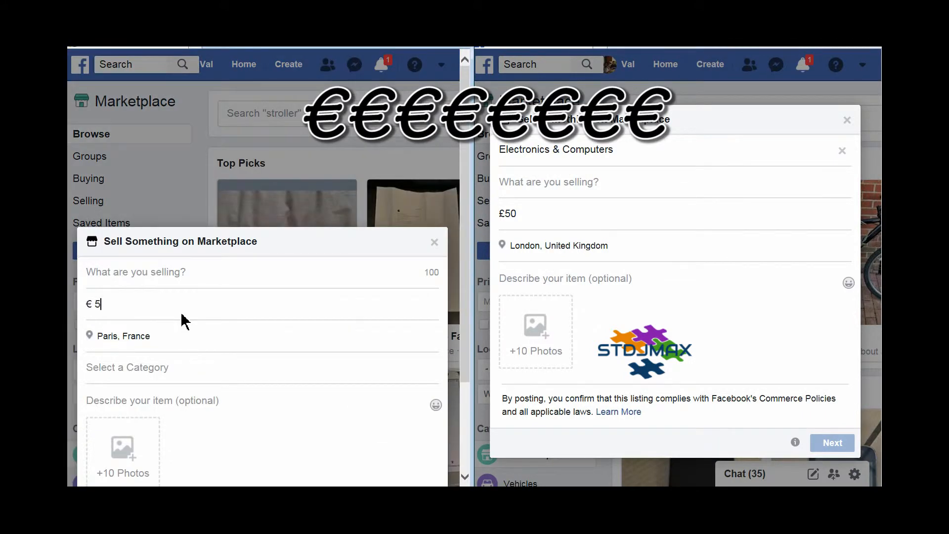
pyautogui.write('00')
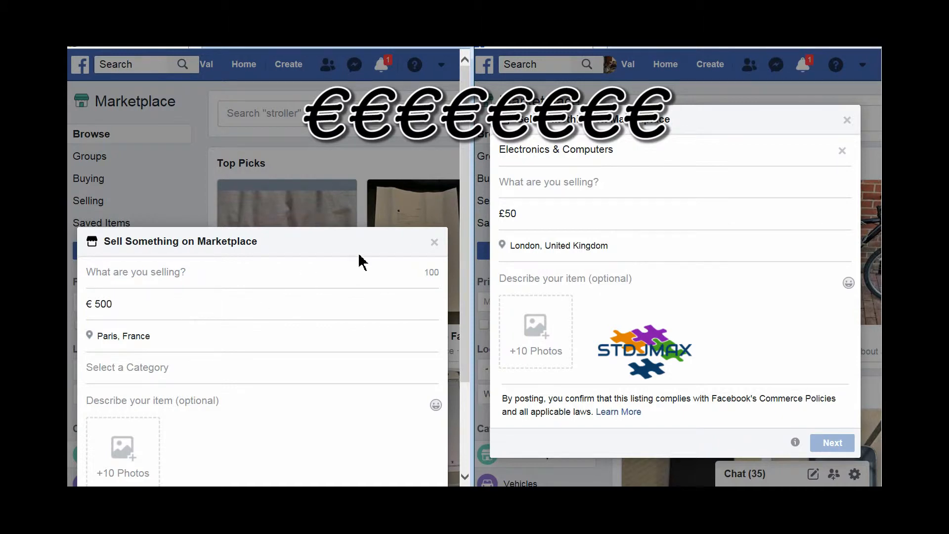
pyautogui.click(434, 241)
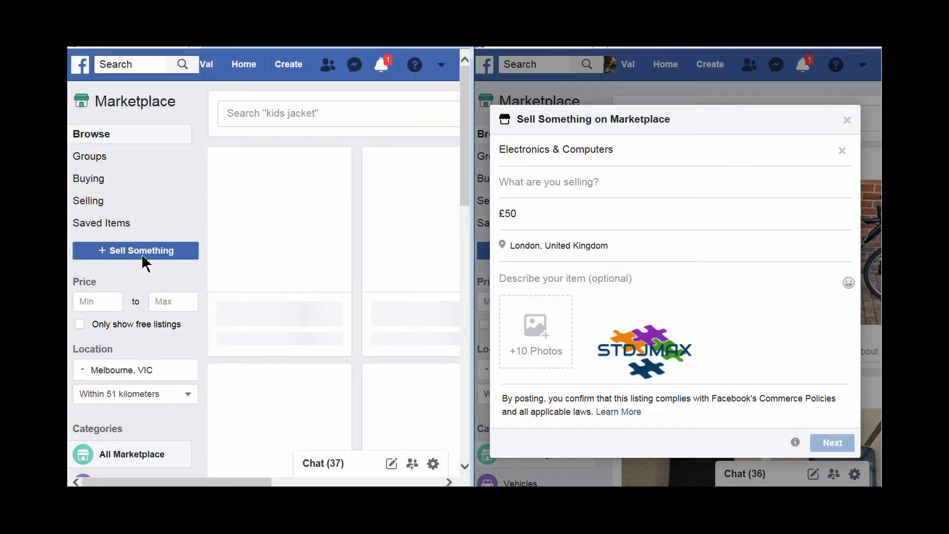
# - Start a $50 listing, close it, start another and trigger the Discard Changes prompt
pyautogui.click(136, 250)
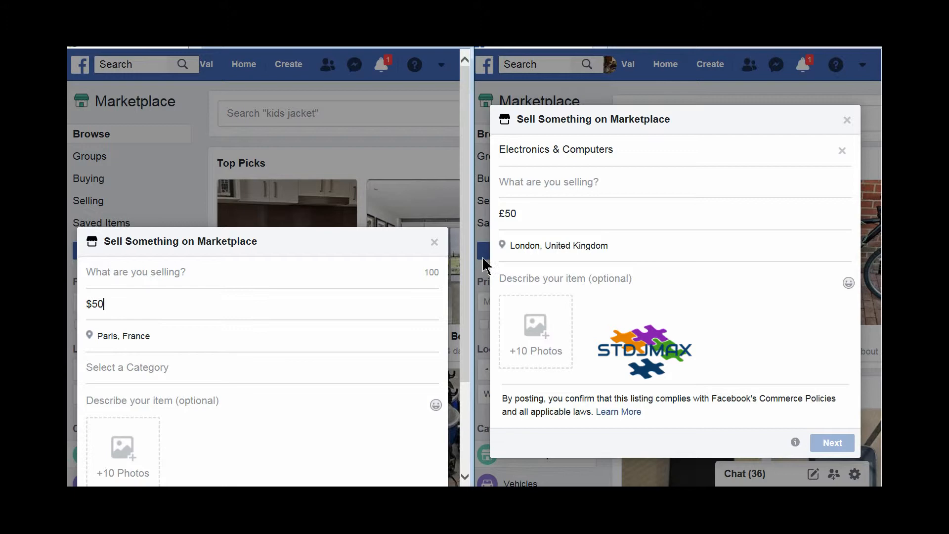
pyautogui.moveTo(136, 303)
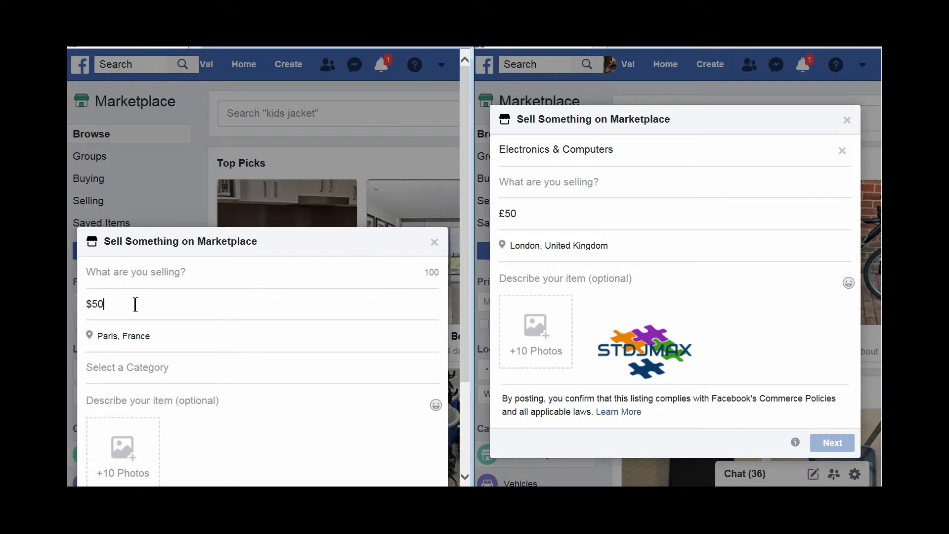
pyautogui.moveTo(435, 242)
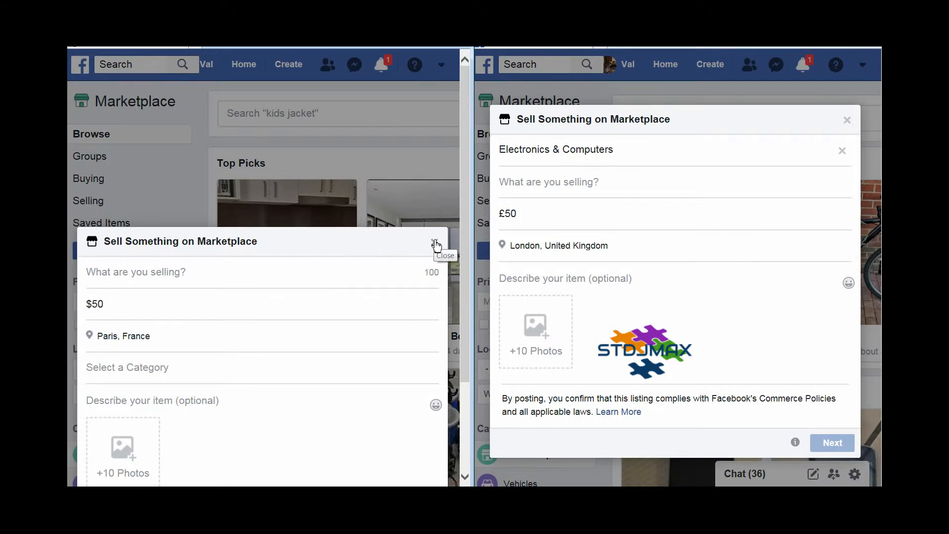
pyautogui.click(436, 245)
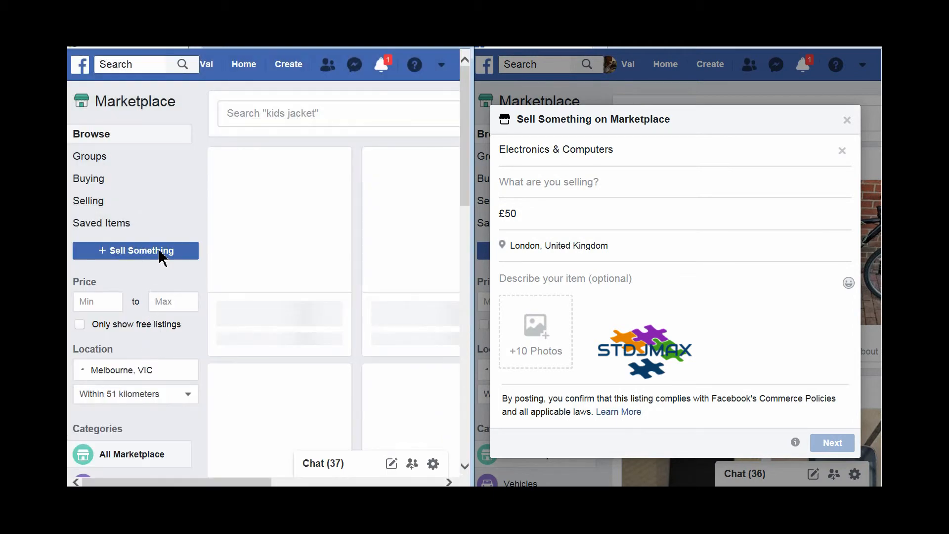
pyautogui.click(136, 250)
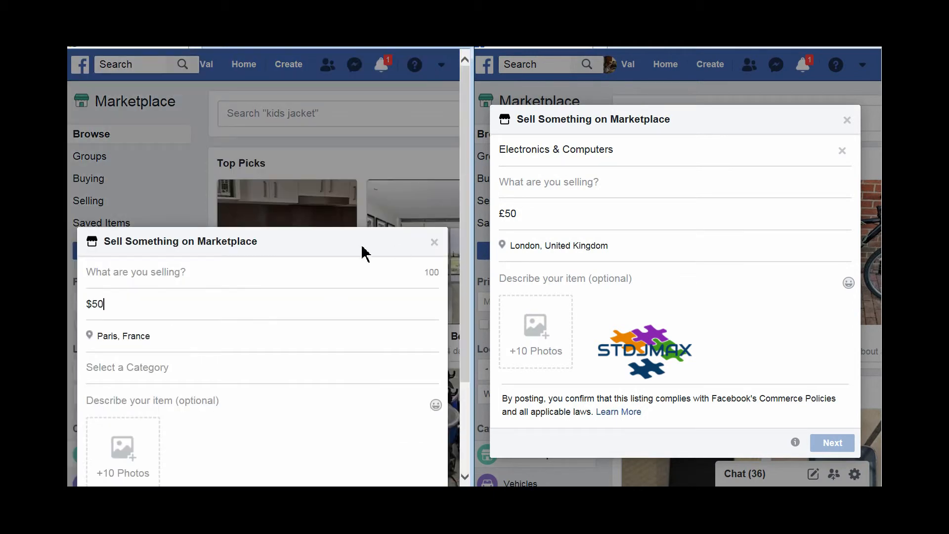
pyautogui.moveTo(228, 263)
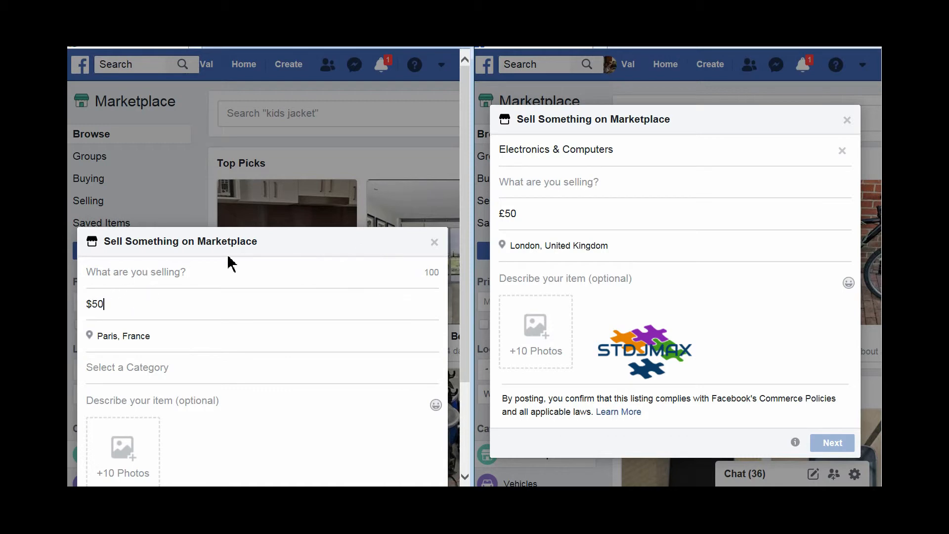
pyautogui.moveTo(435, 243)
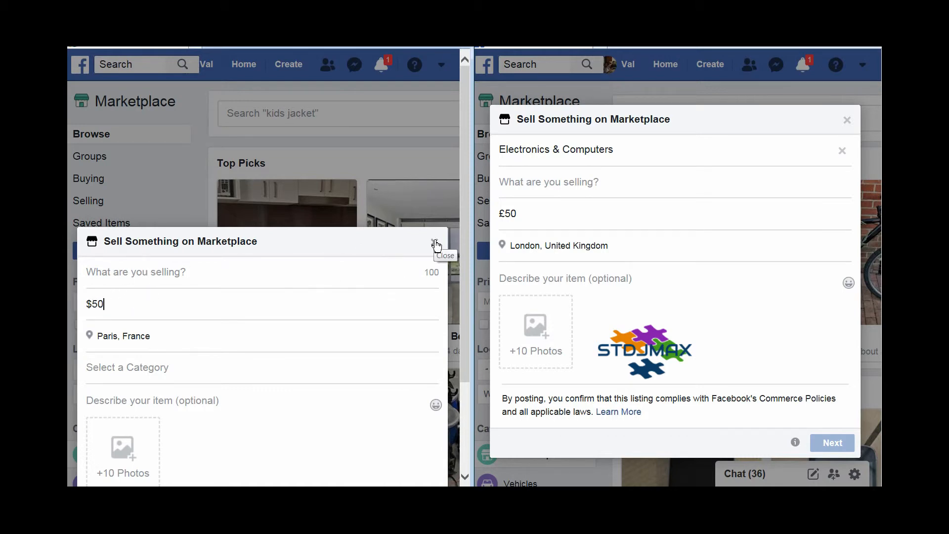
pyautogui.click(435, 243)
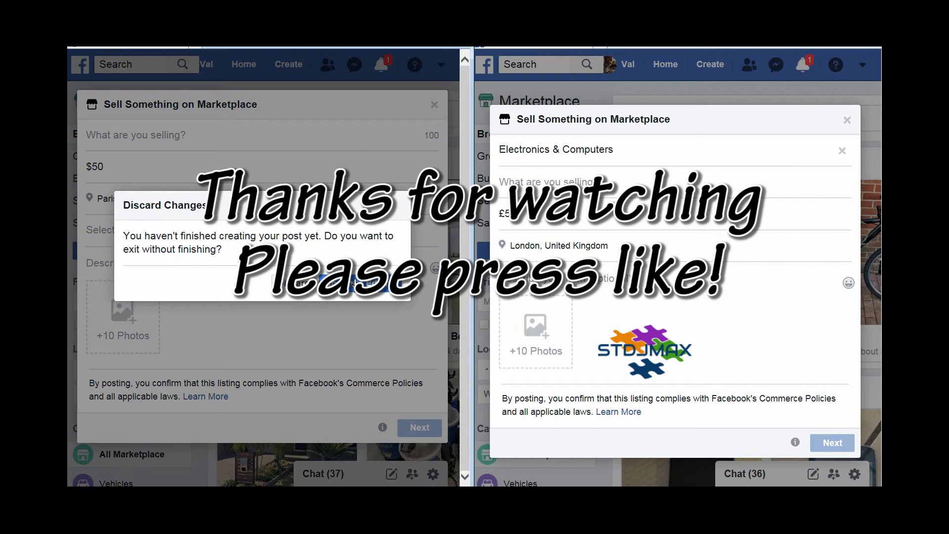